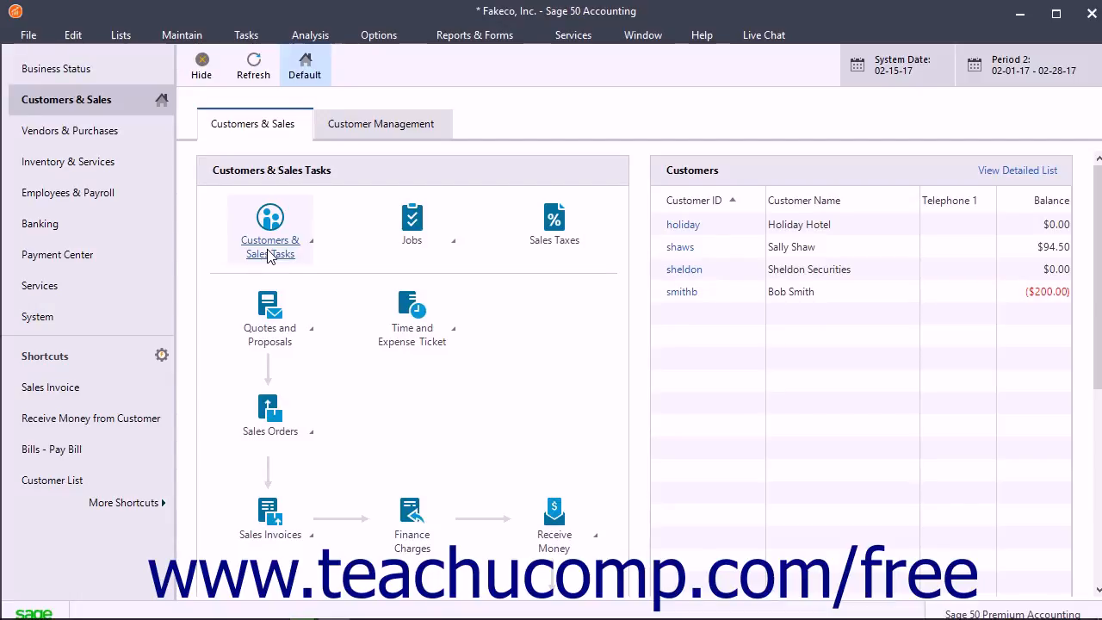
# Open the General Ledger reports list in the Select a Report or Form window
pyautogui.click(475, 34)
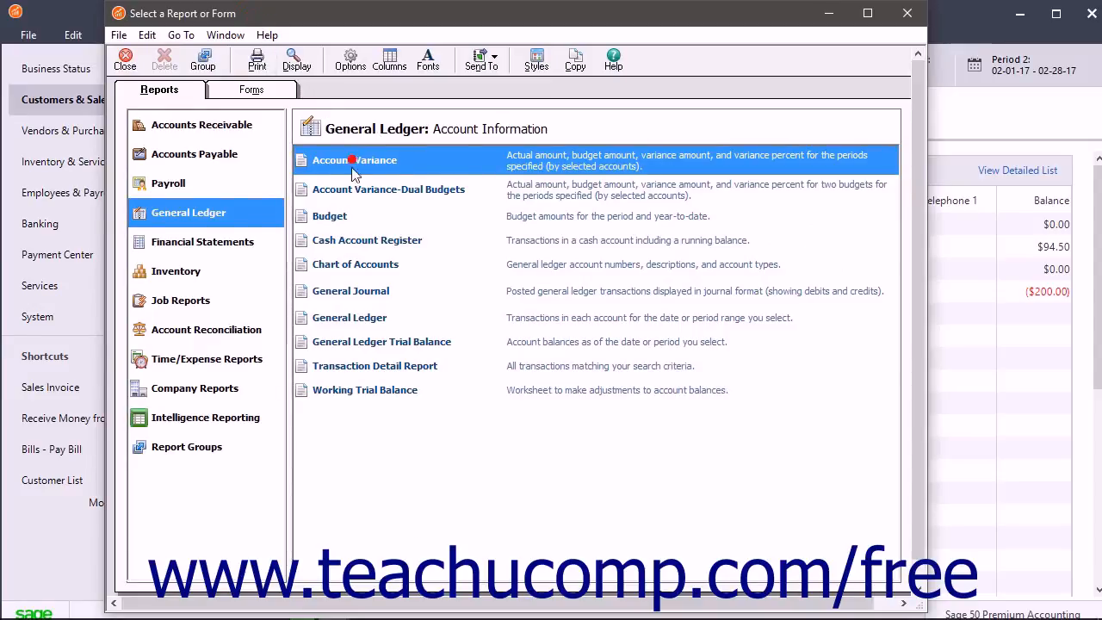
pyautogui.click(330, 216)
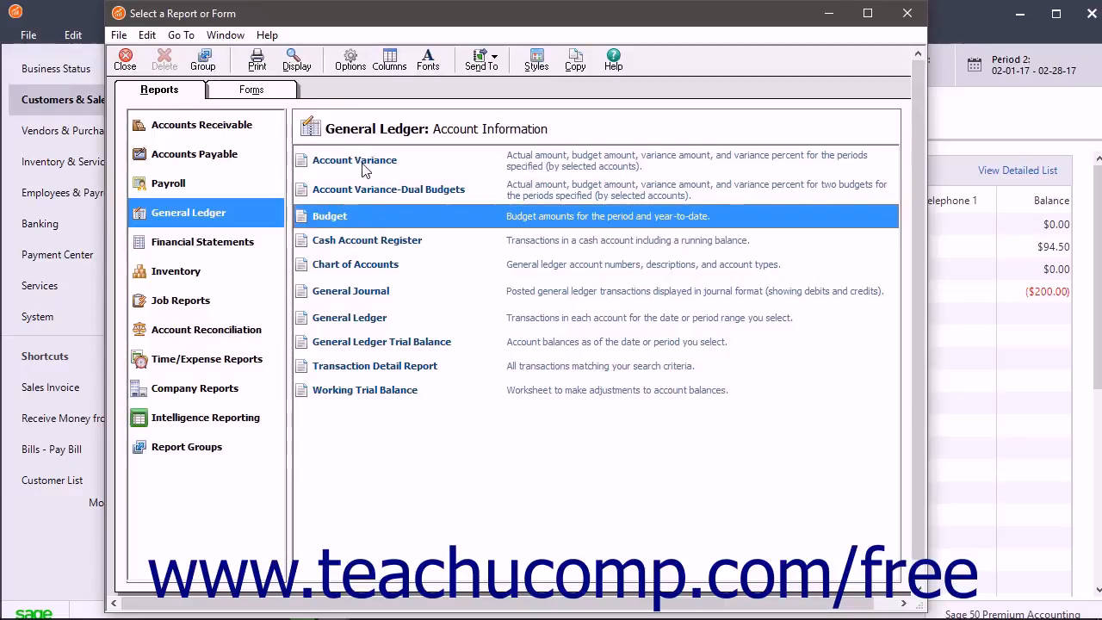
pyautogui.click(355, 160)
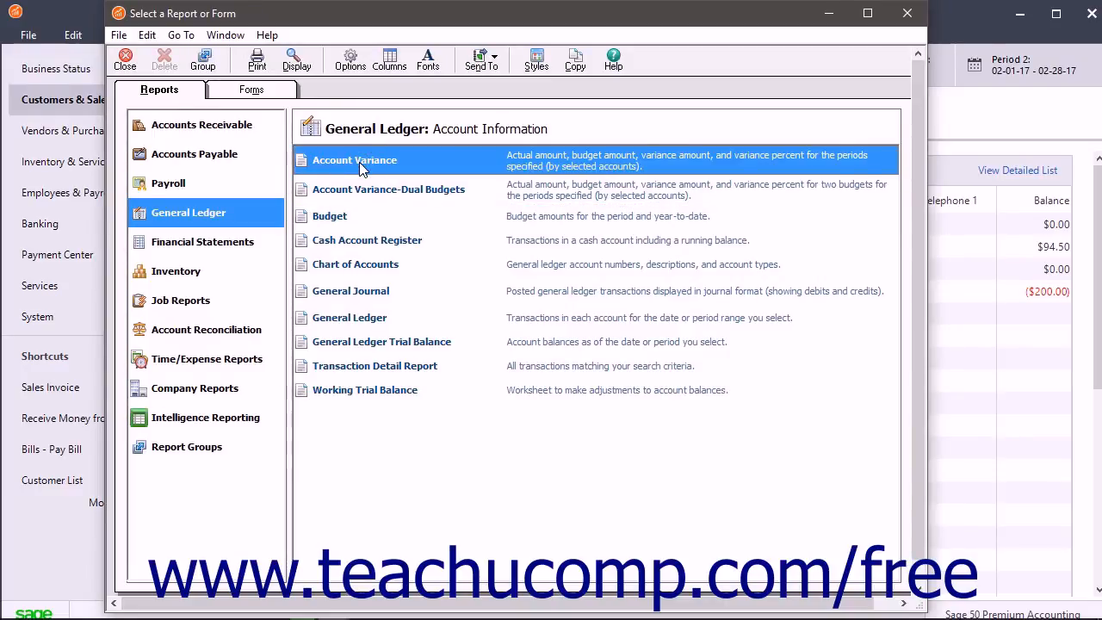
pyautogui.moveTo(296, 59)
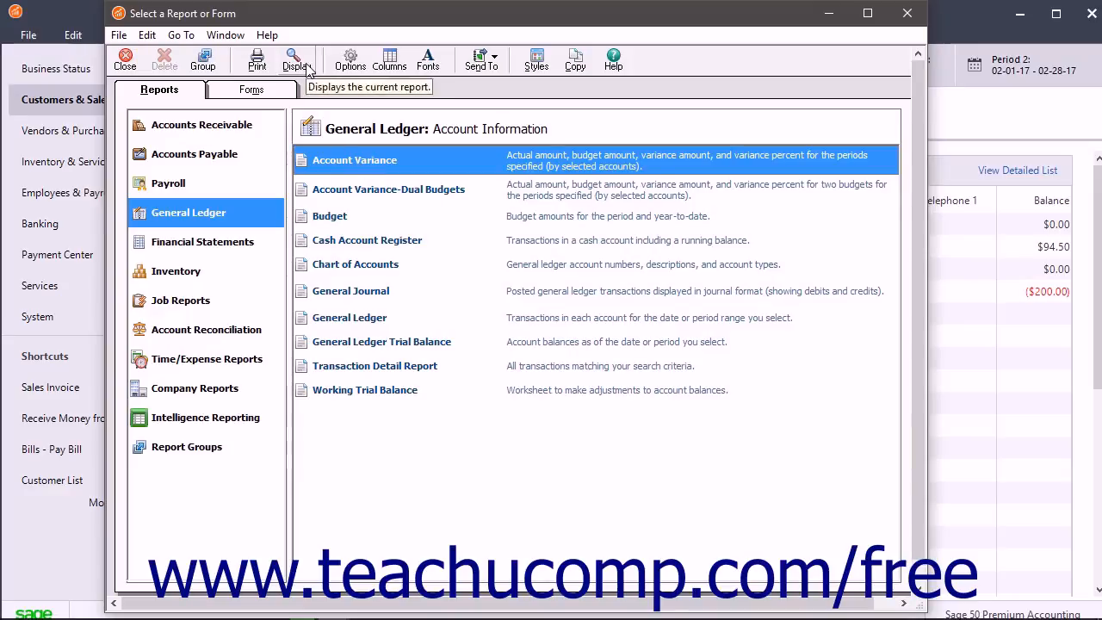
pyautogui.click(294, 58)
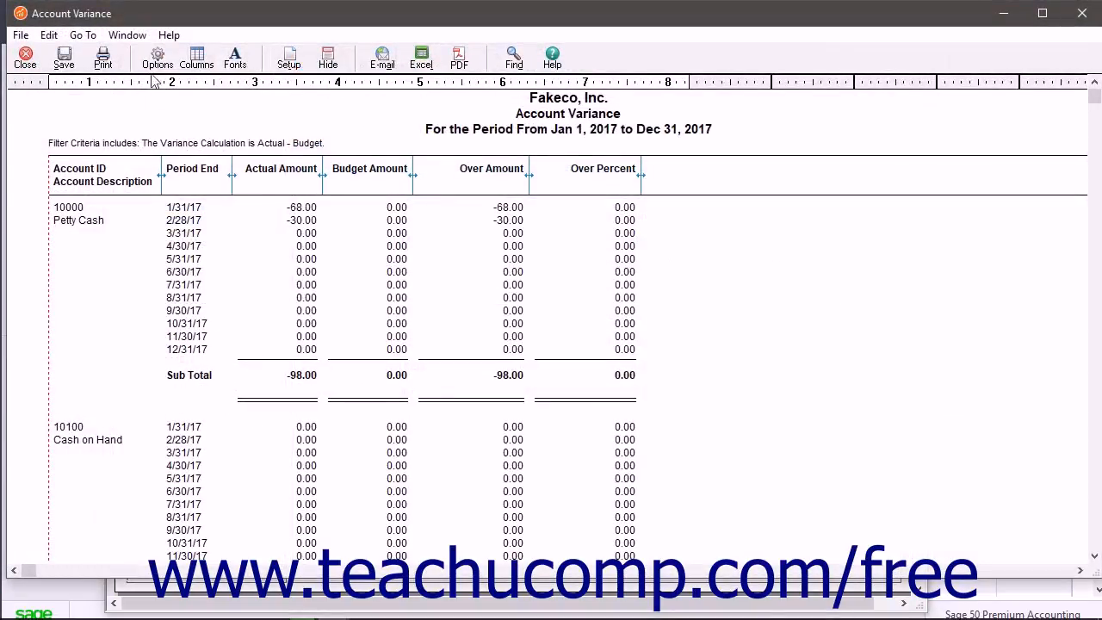
pyautogui.click(102, 58)
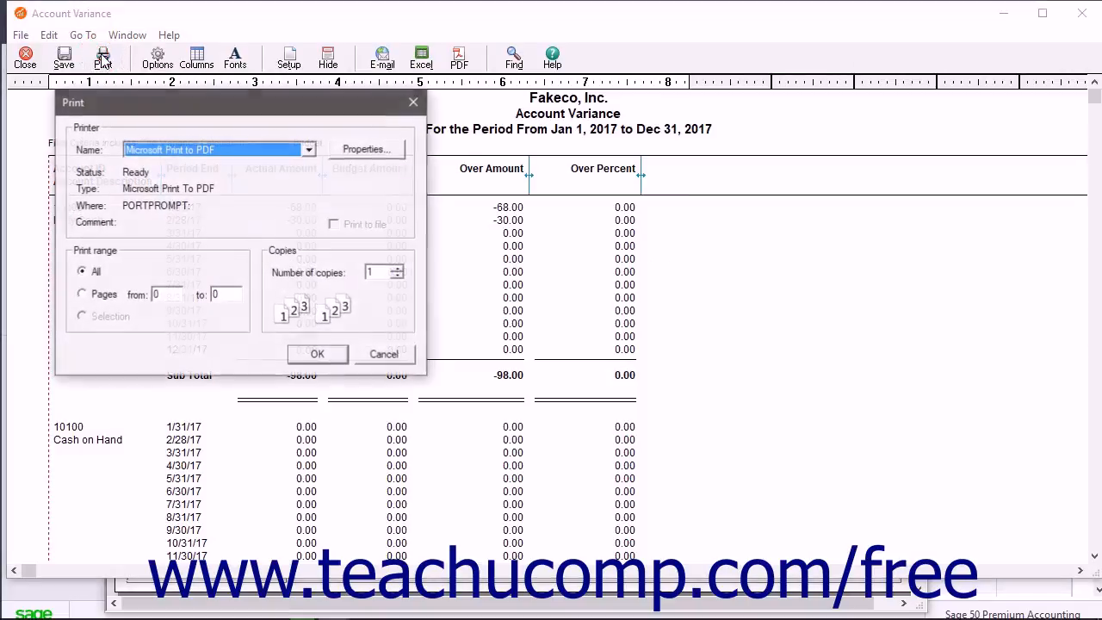
pyautogui.click(383, 354)
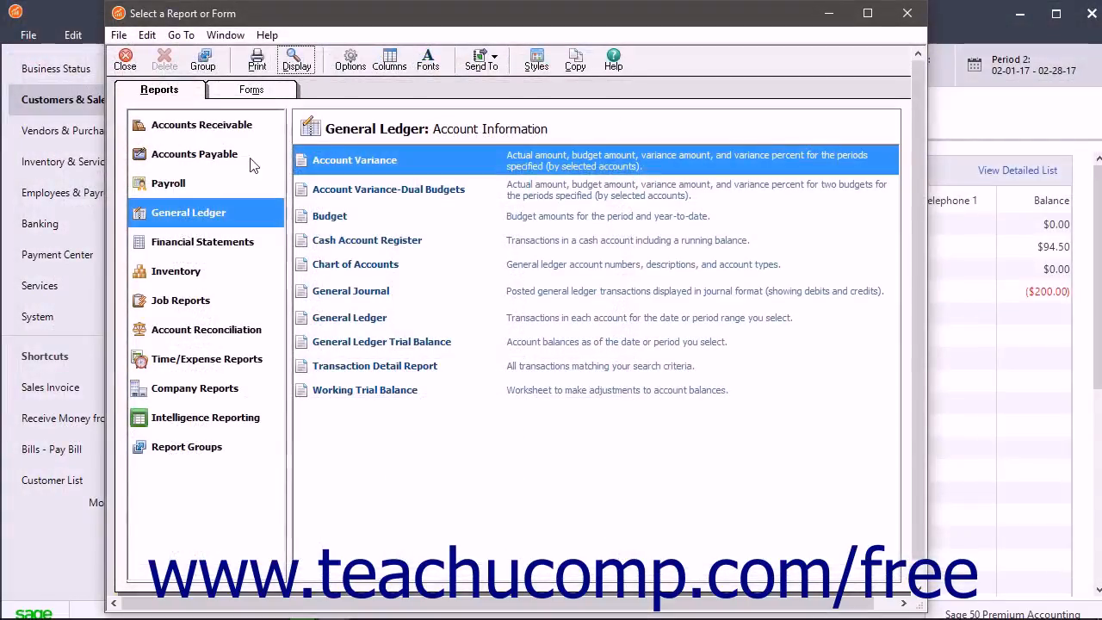
pyautogui.moveTo(272, 168)
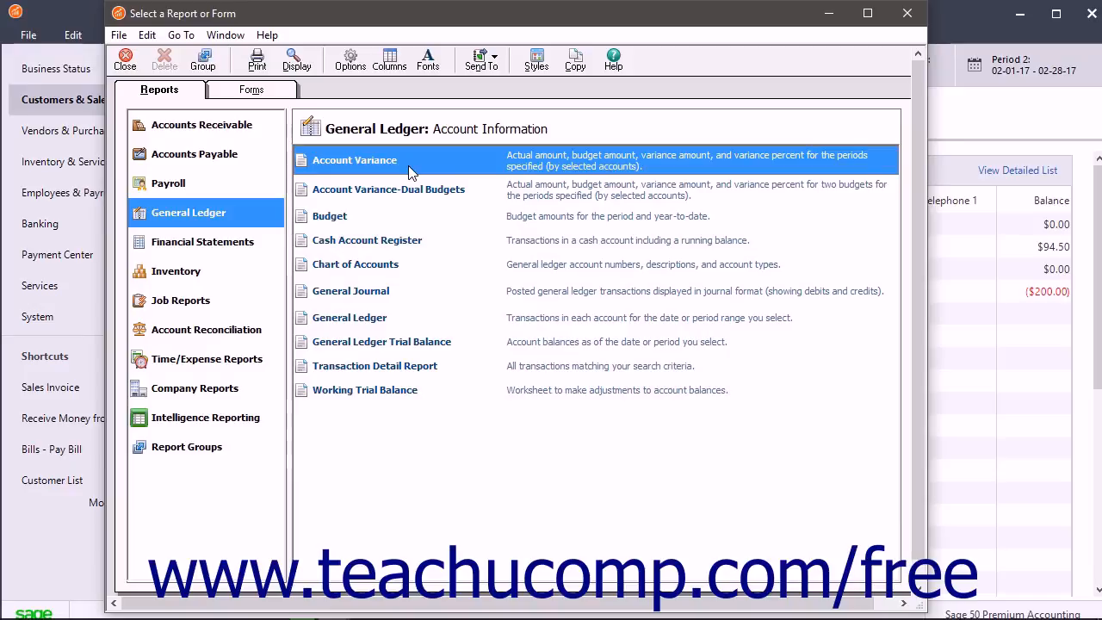
pyautogui.moveTo(430, 201)
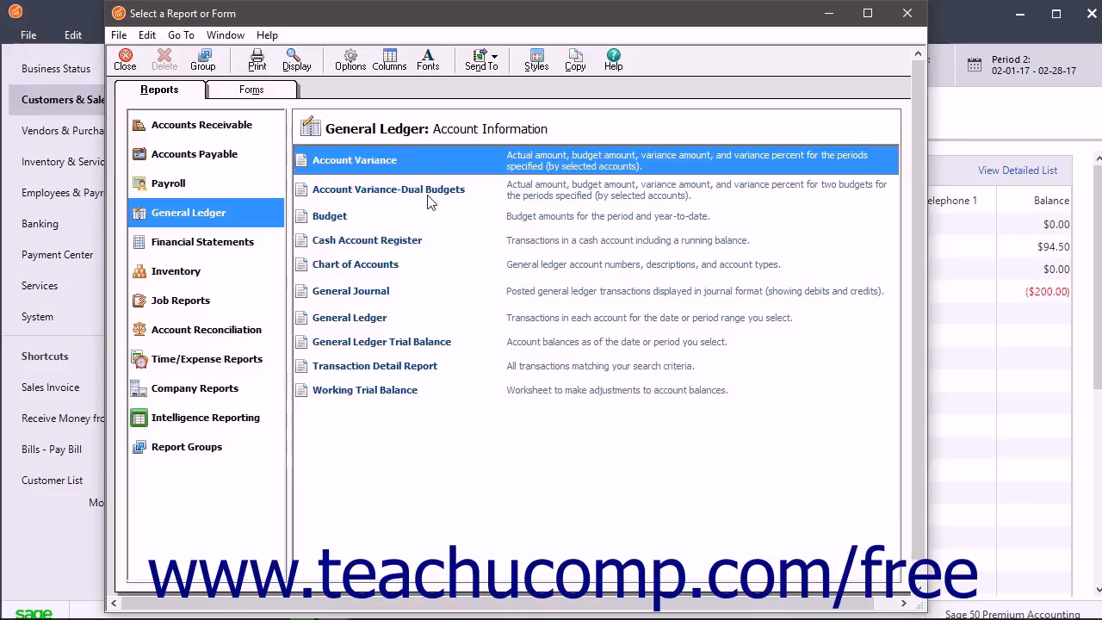
pyautogui.click(388, 189)
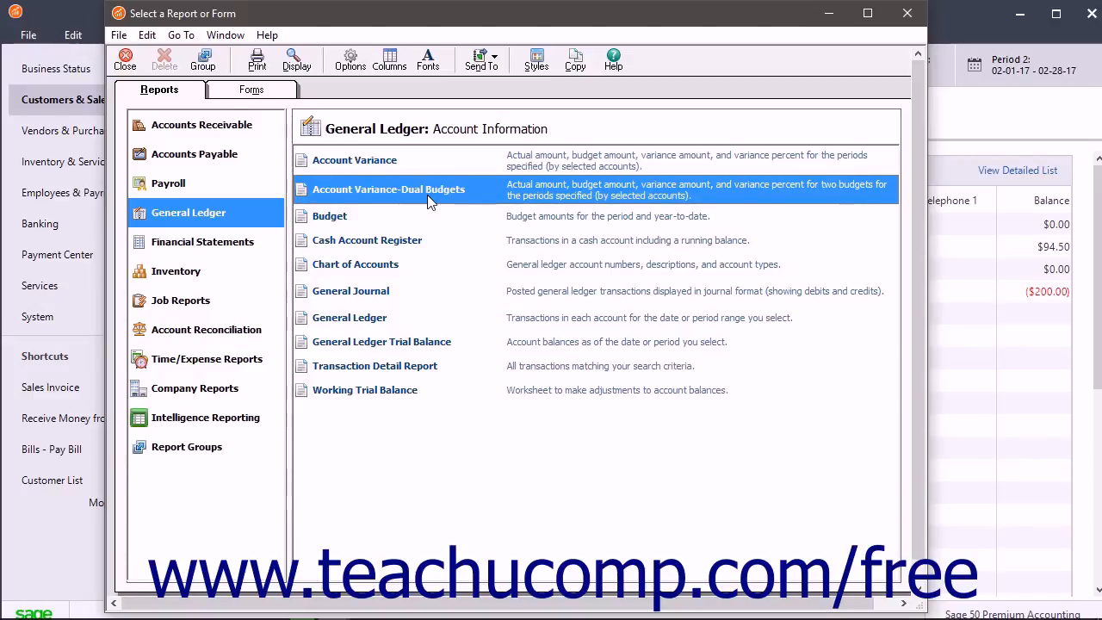
pyautogui.click(328, 215)
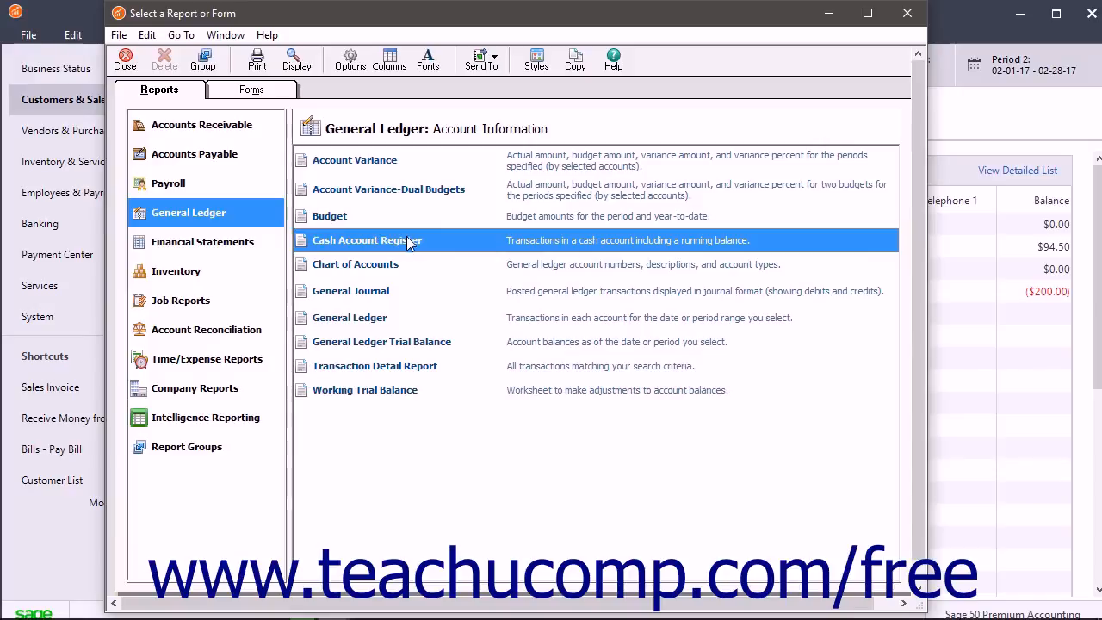
pyautogui.click(355, 264)
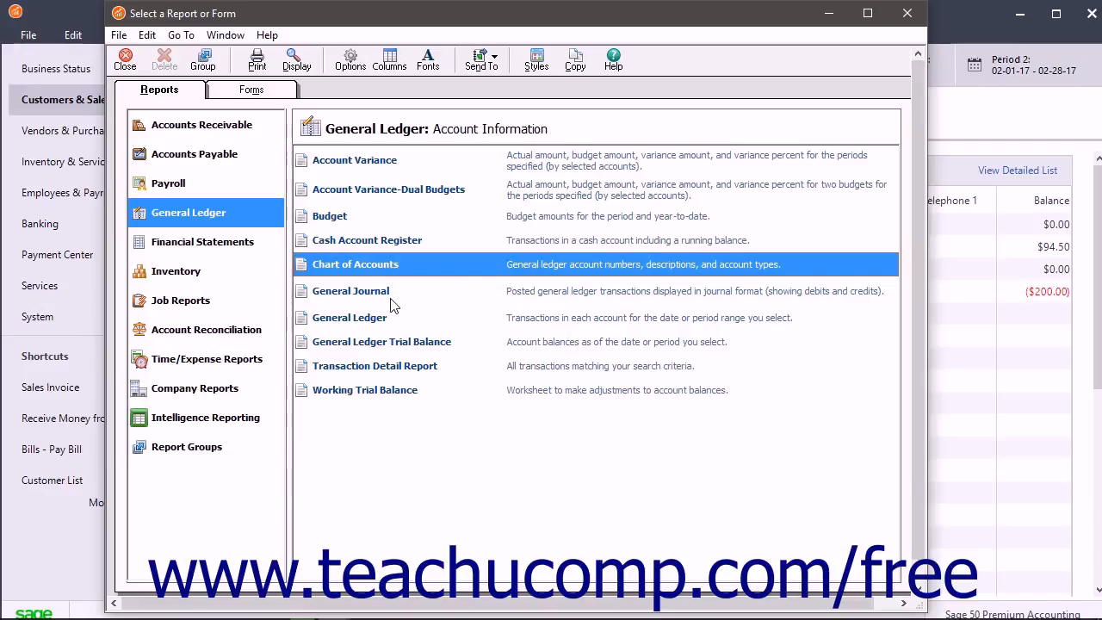
pyautogui.click(350, 290)
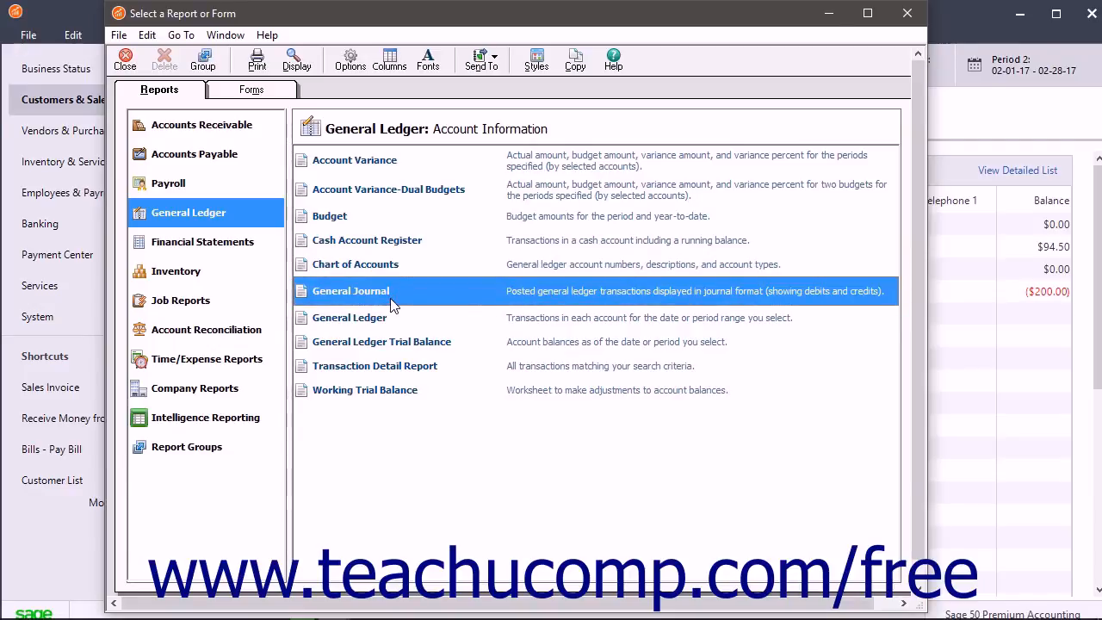
pyautogui.moveTo(397, 296)
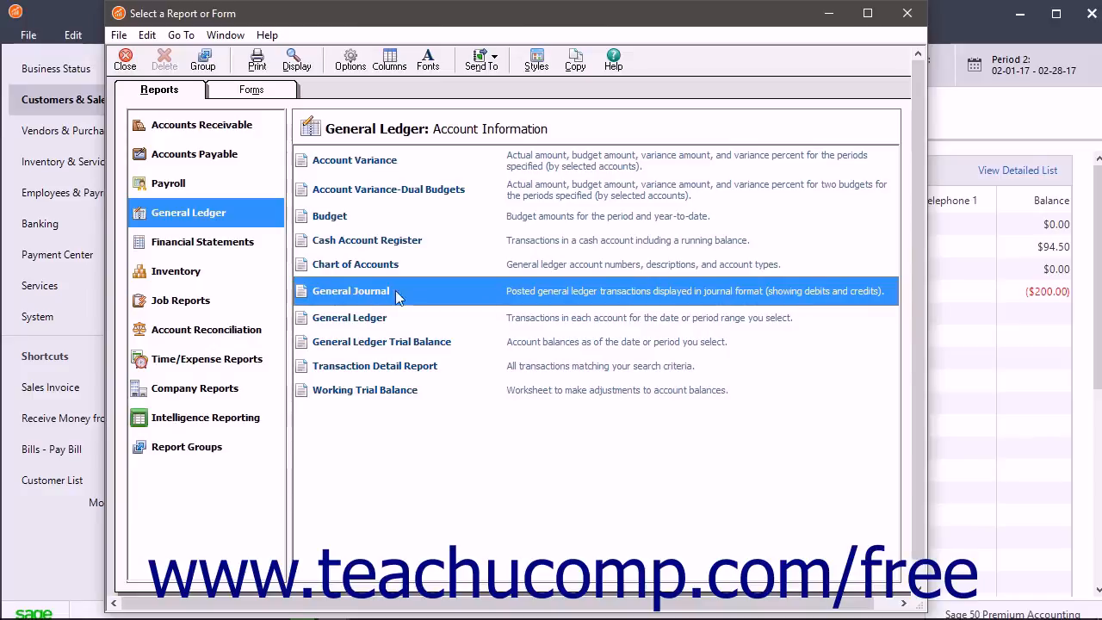
pyautogui.click(349, 317)
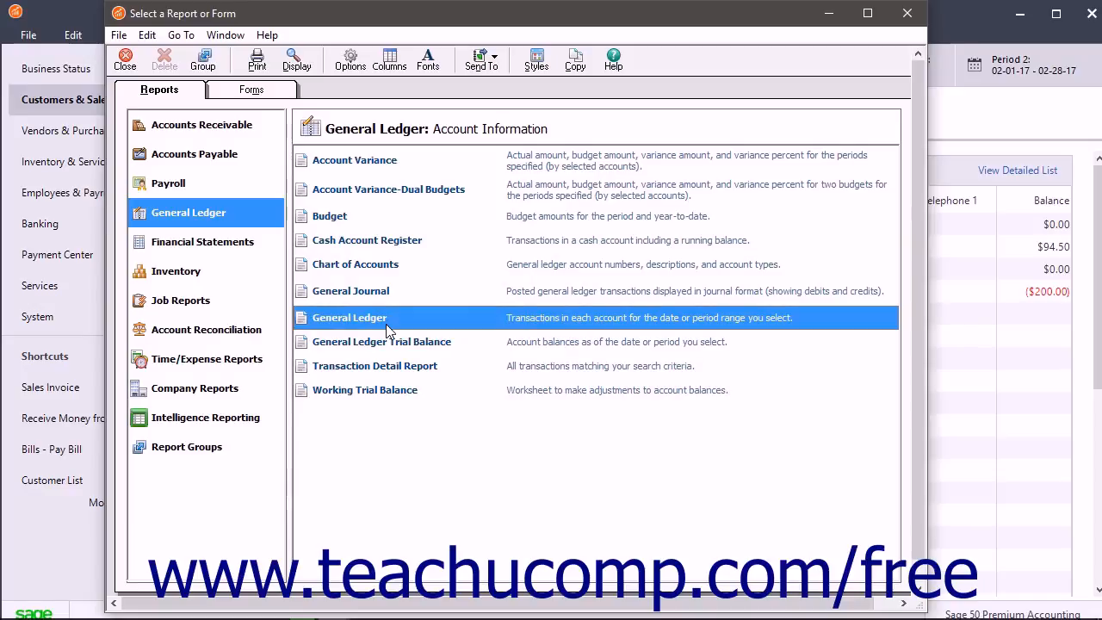
pyautogui.moveTo(389, 339)
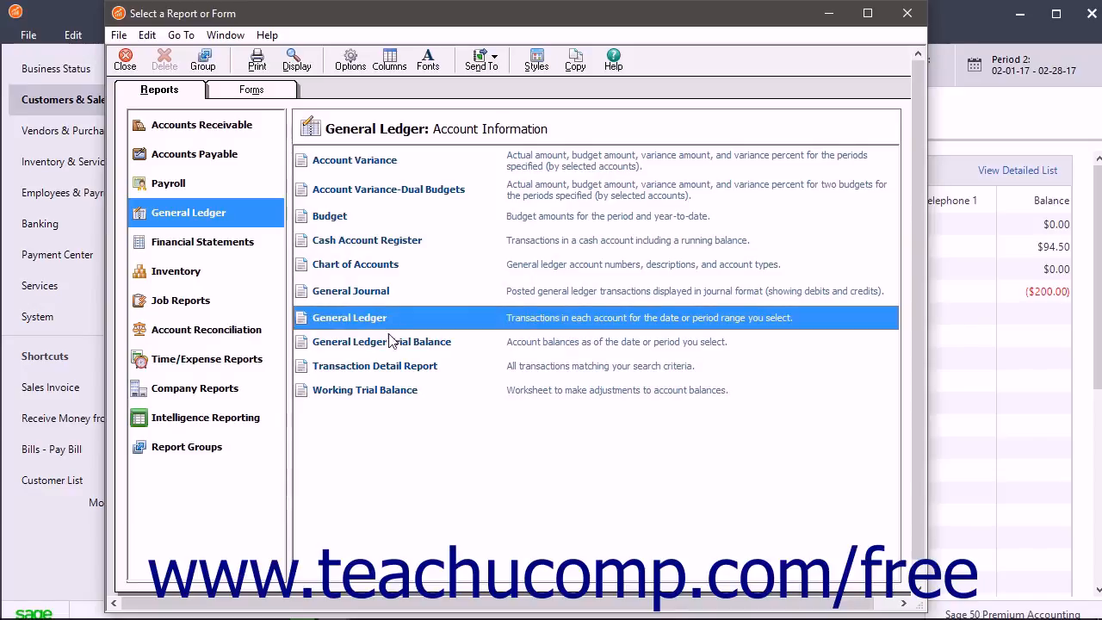
pyautogui.click(381, 341)
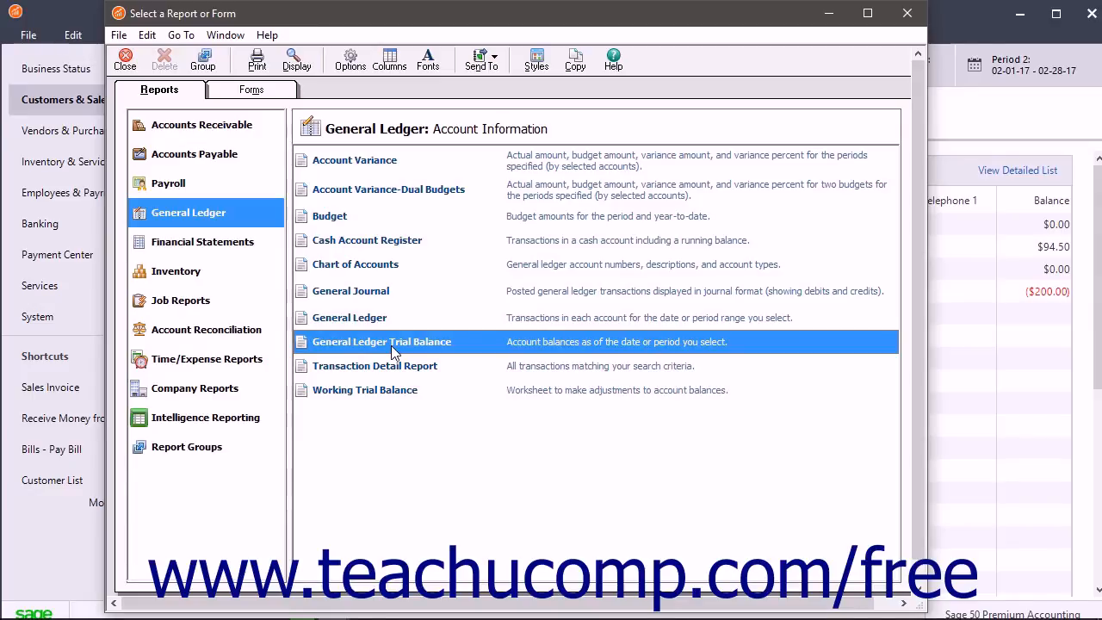
pyautogui.click(374, 365)
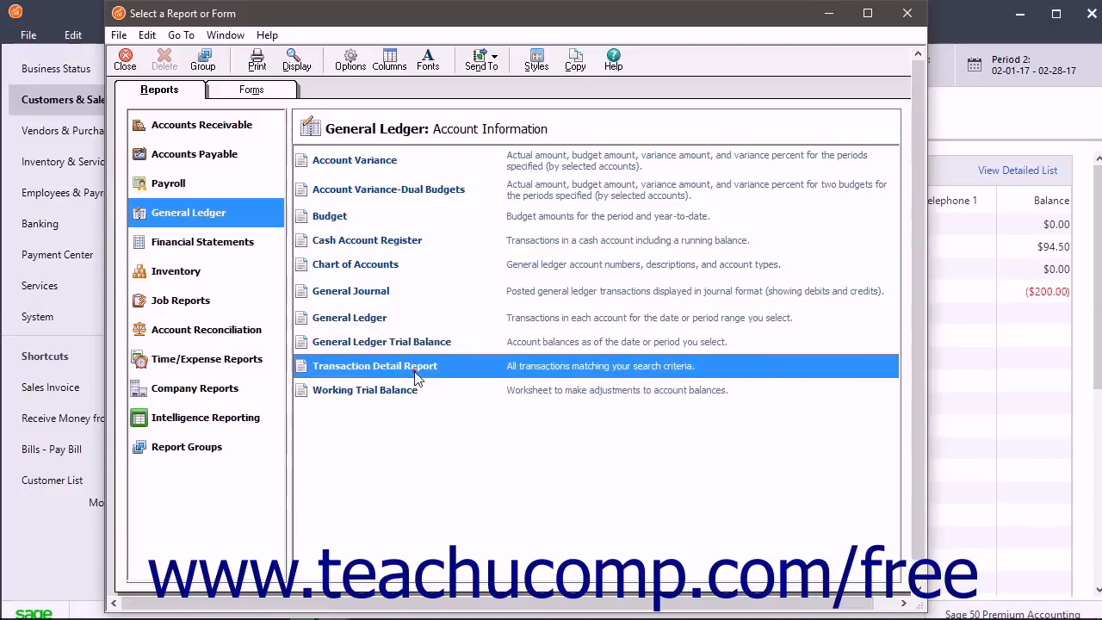